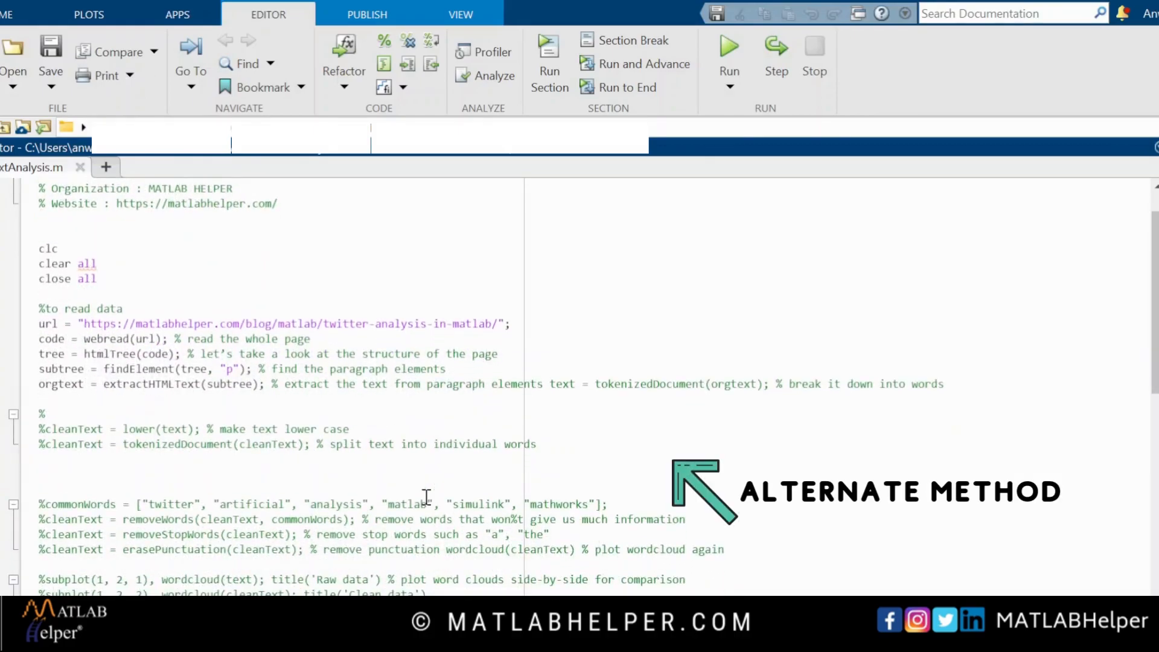
# Step: Run the script to display the raw and cleaned word clouds and the summary
pyautogui.scroll(-3)
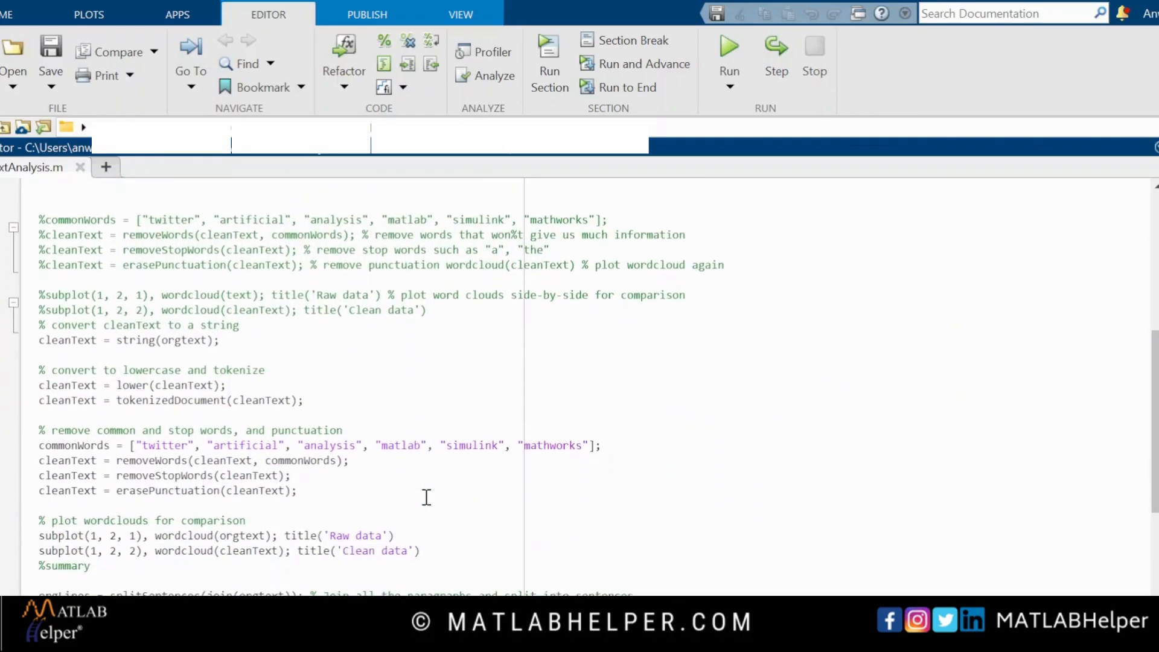
pyautogui.scroll(-3)
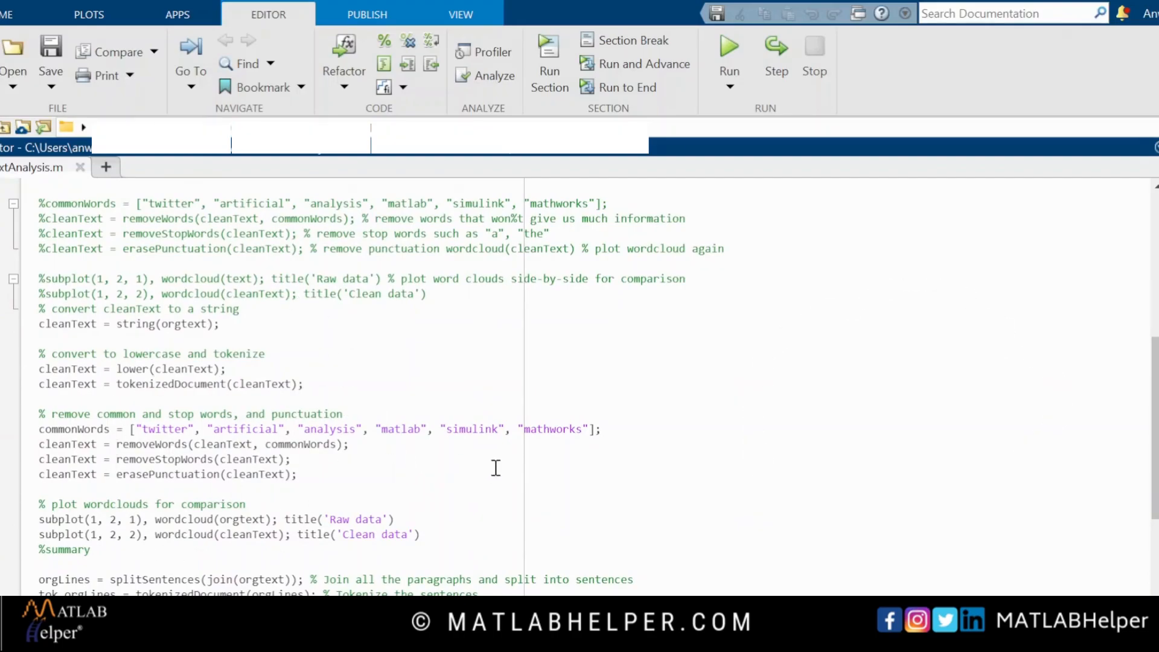
pyautogui.scroll(-3)
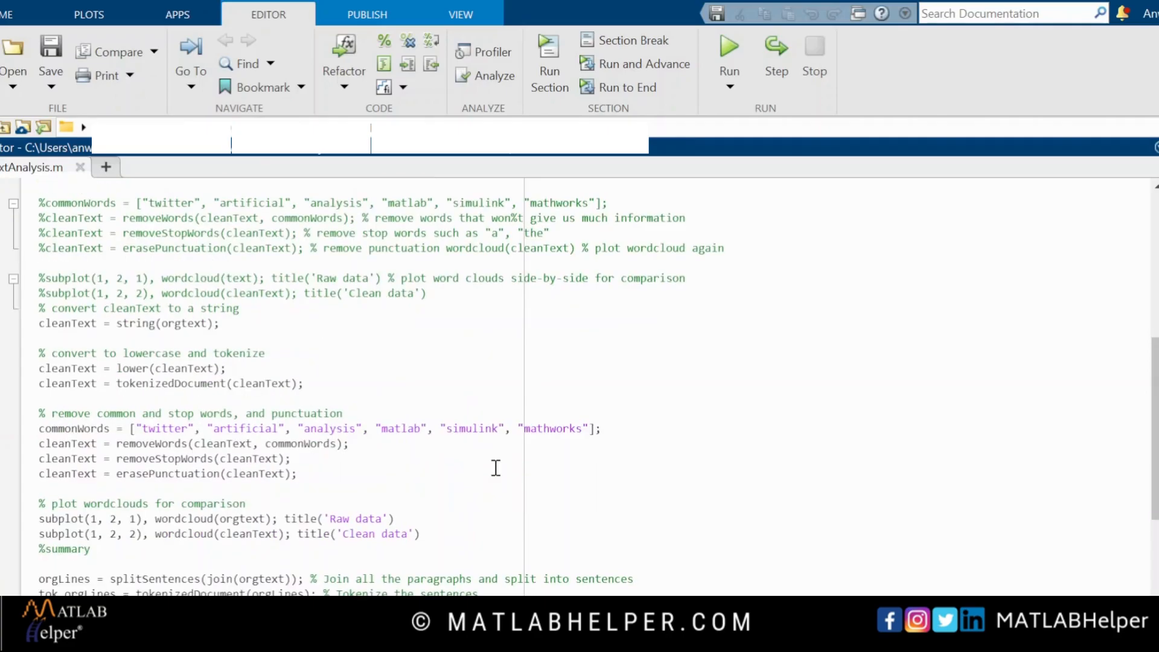
pyautogui.click(728, 55)
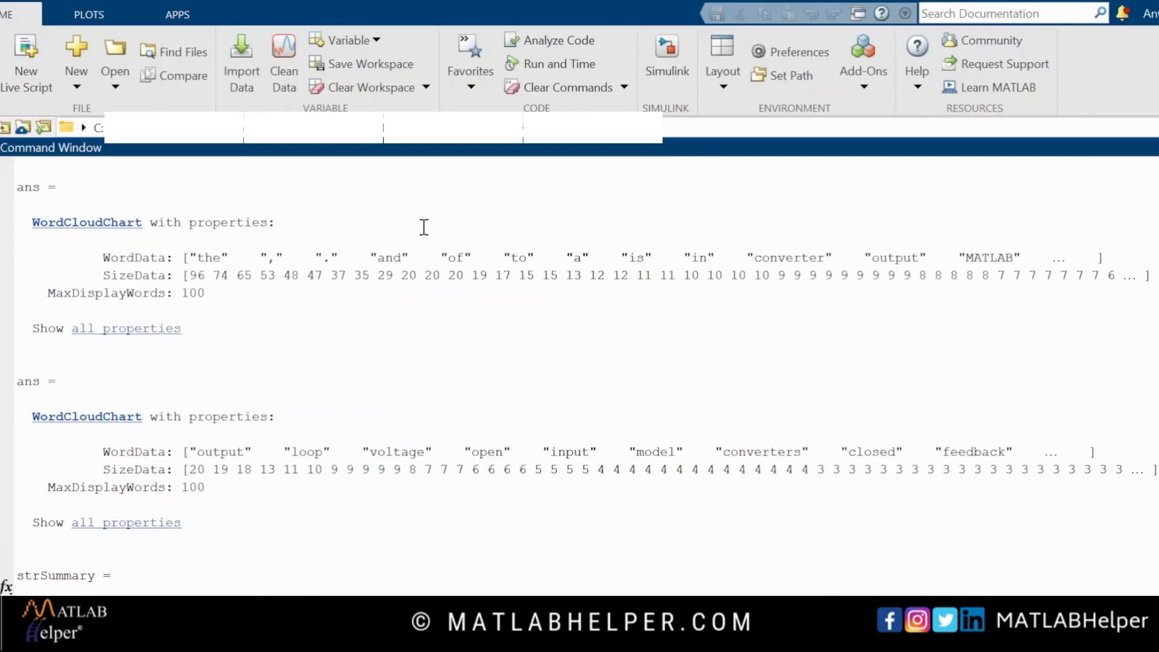
pyautogui.moveTo(408, 314)
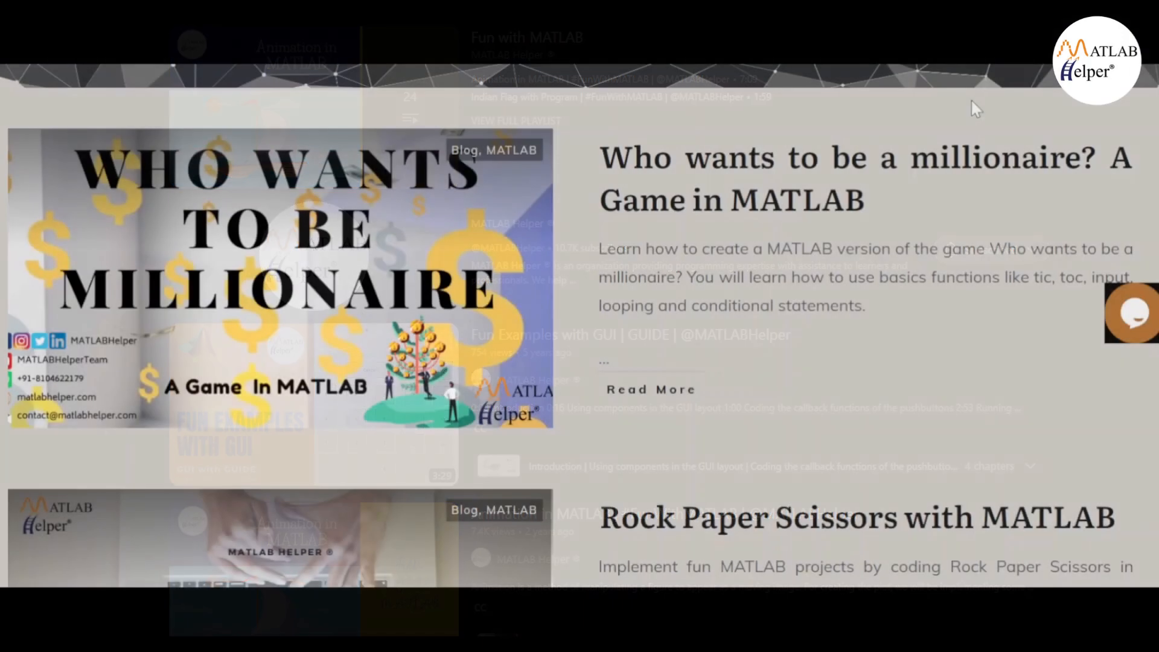
# Step: Scroll the MATLAB Helper blog listing to the Rock Paper Scissors project post
pyautogui.scroll(-3)
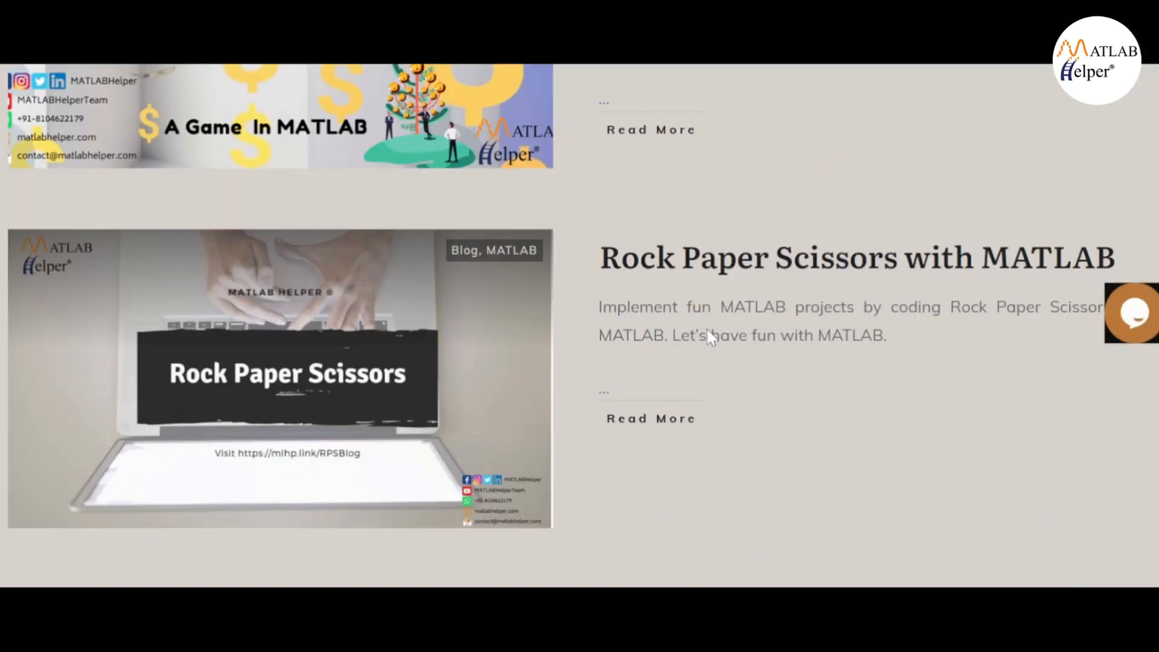